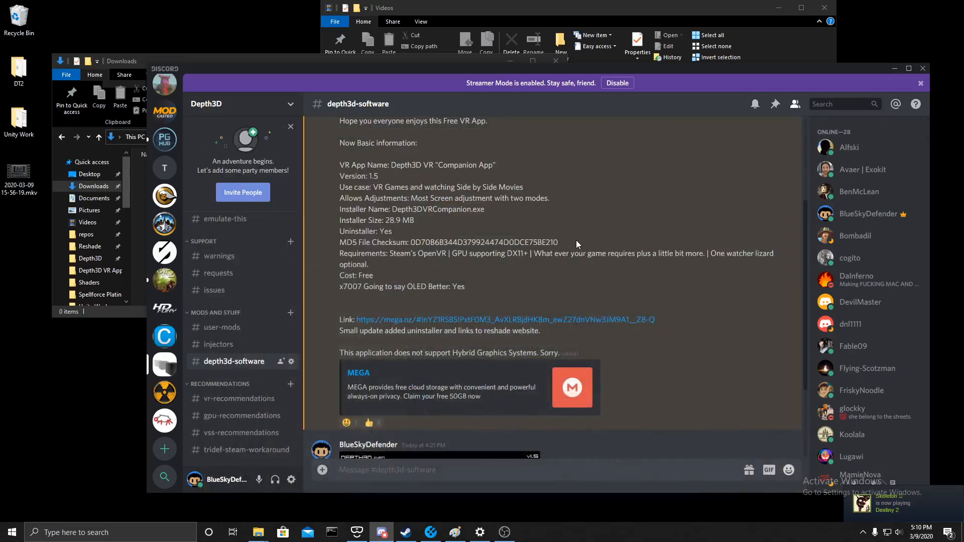
mouse_move(510, 264)
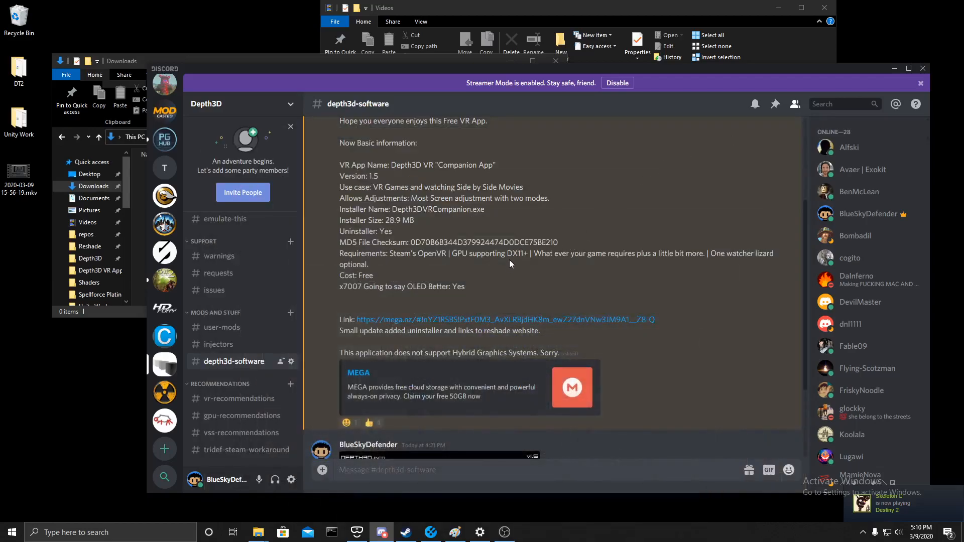
mouse_move(530, 277)
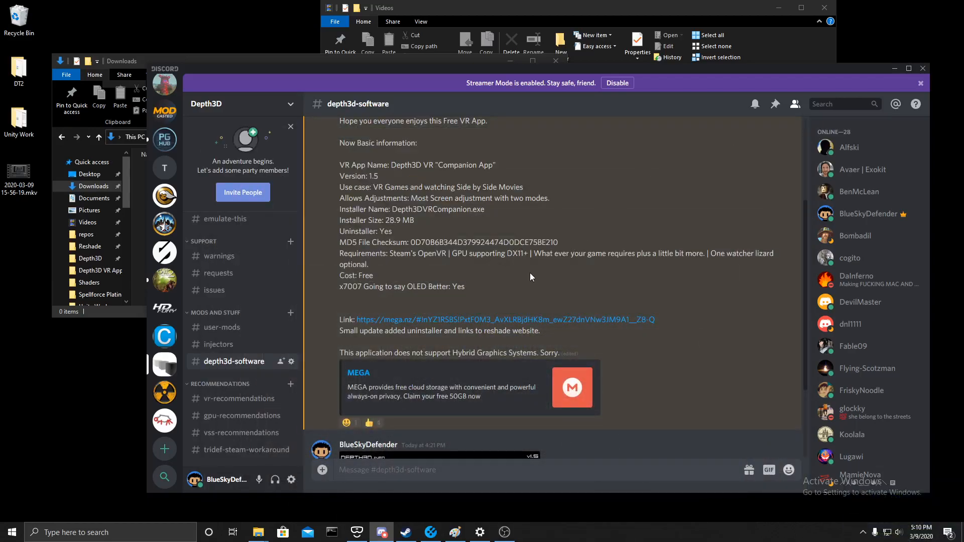
Scroll up through the #depth3d-software announcement to reach the MEGA link.
scroll(up, 3)
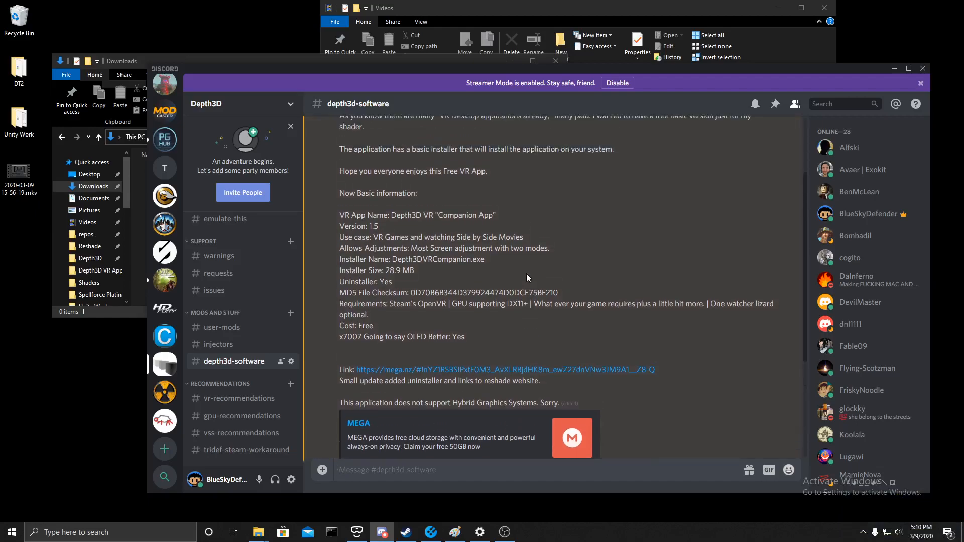
scroll(up, 3)
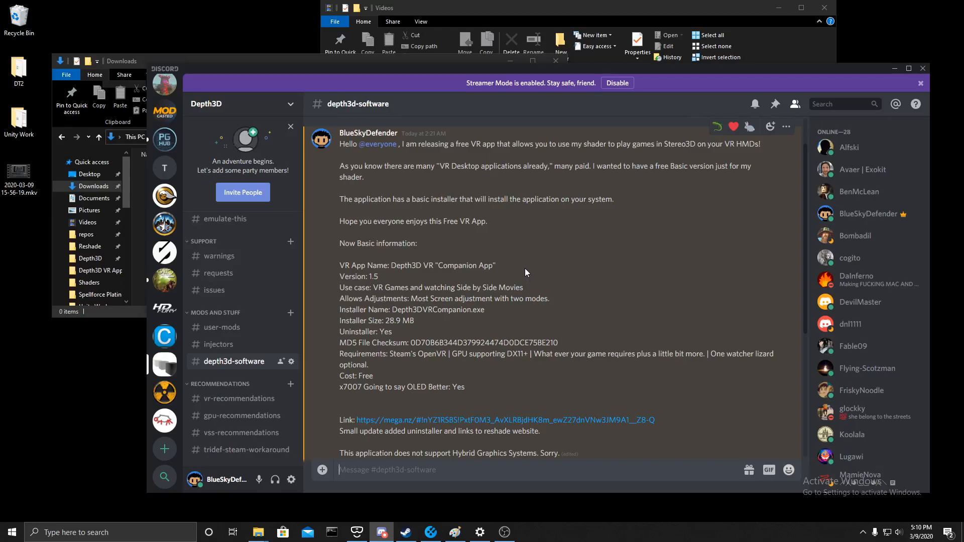
mouse_move(453, 420)
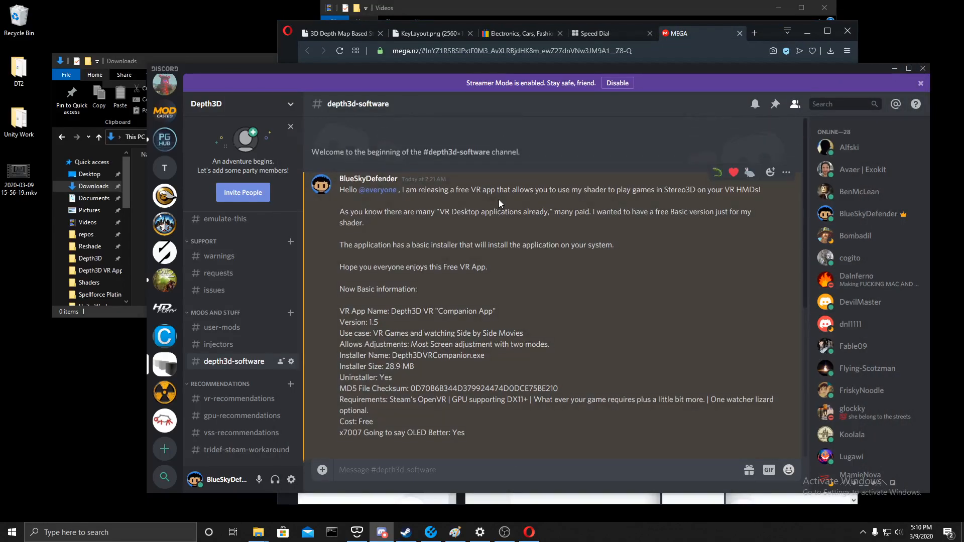
Download Depth3DVRCompanion.exe (28.9 MB) from MEGA into Downloads, closing the unneeded tab.
scroll(down, 3)
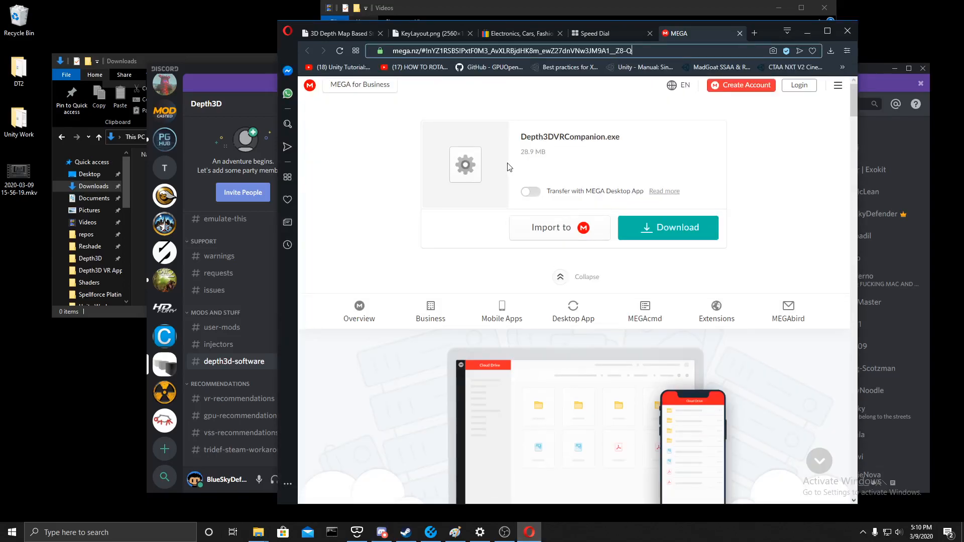
click(667, 228)
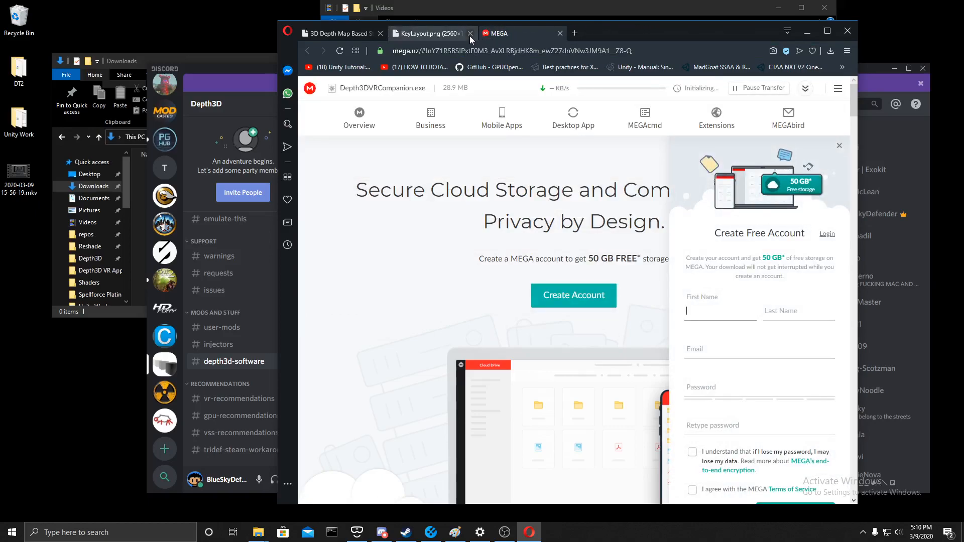
click(470, 34)
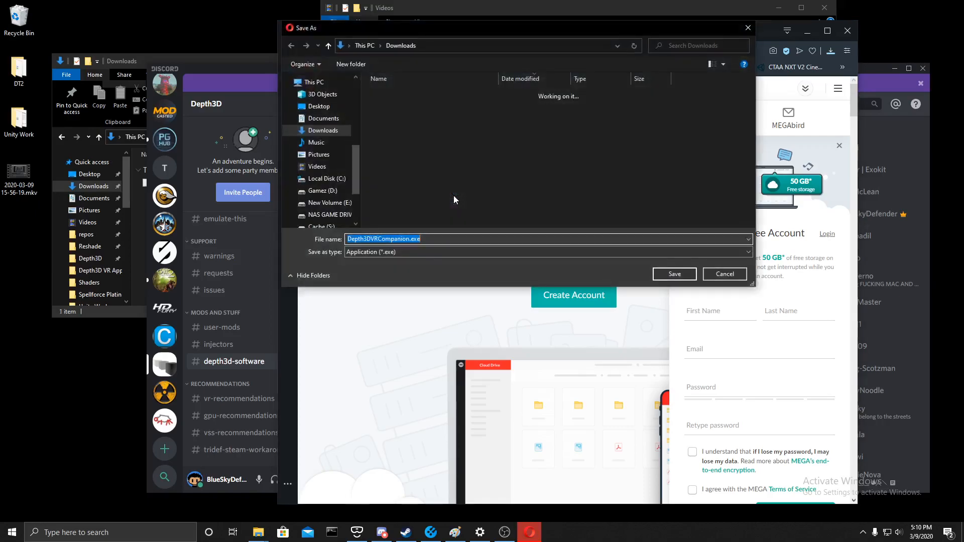
mouse_move(641, 283)
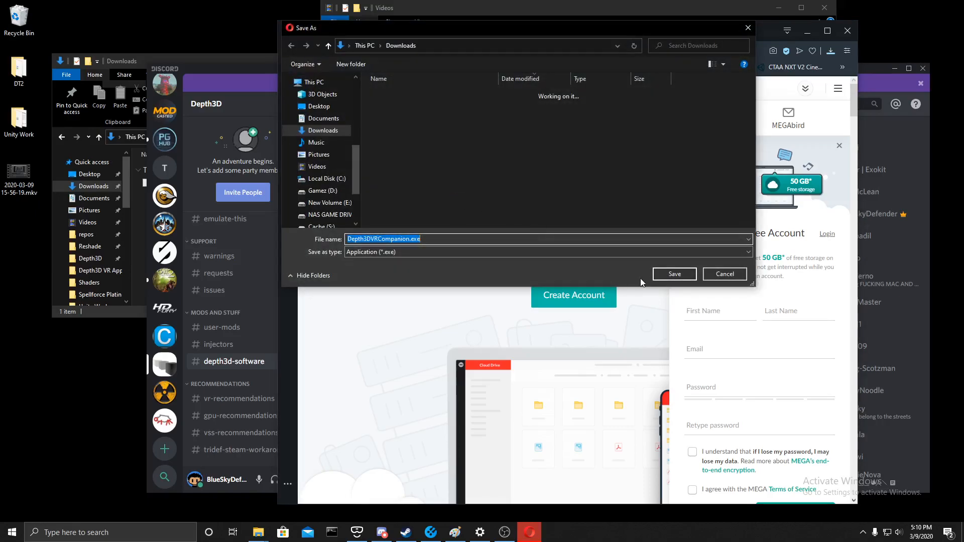
click(673, 274)
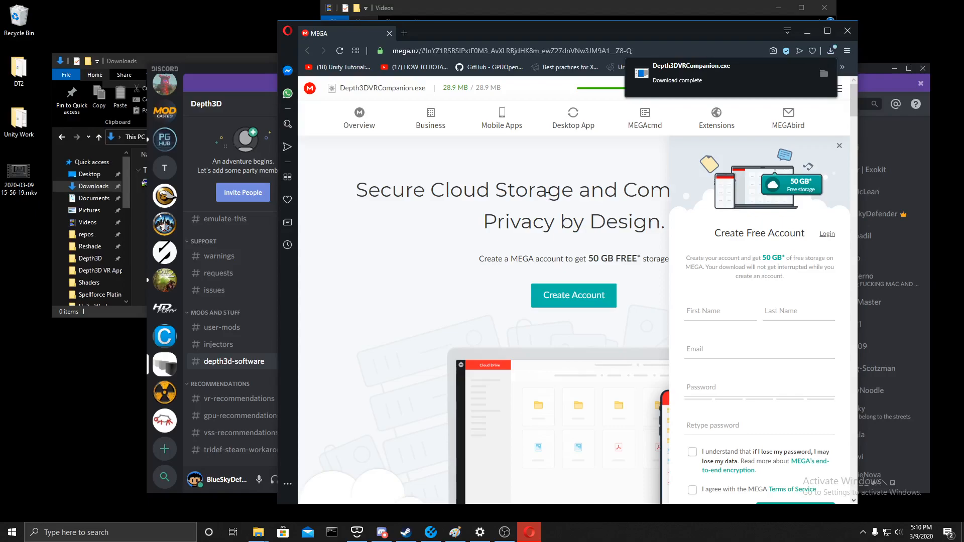
mouse_move(389, 246)
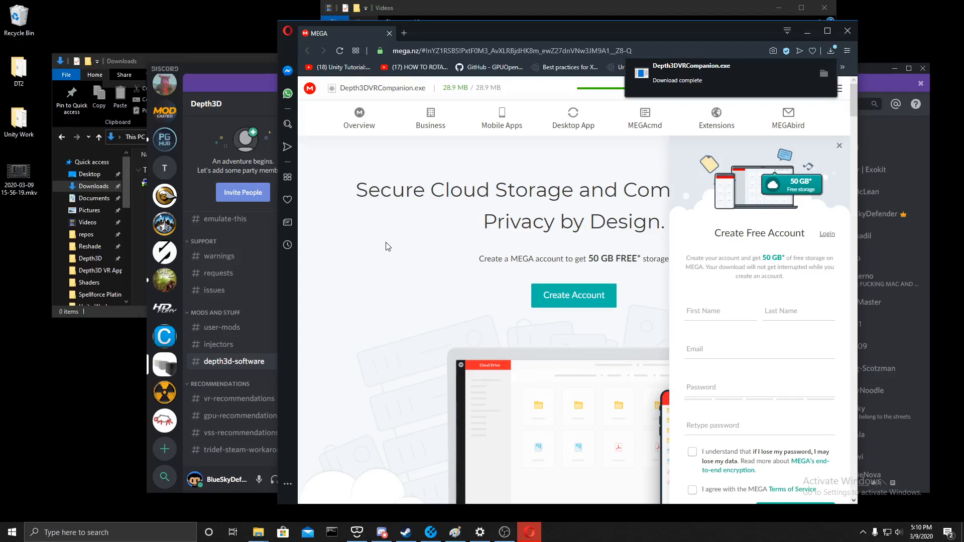
mouse_move(790, 71)
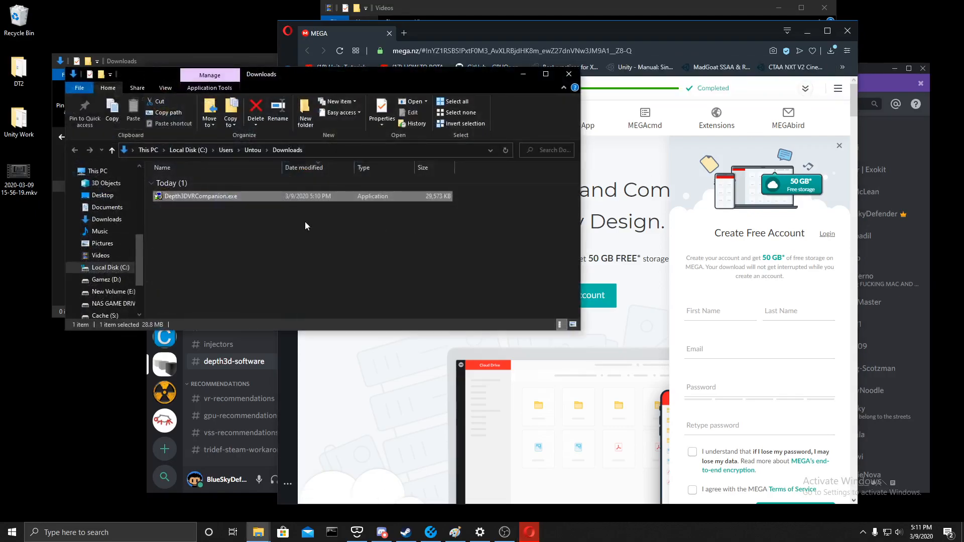
mouse_move(304, 221)
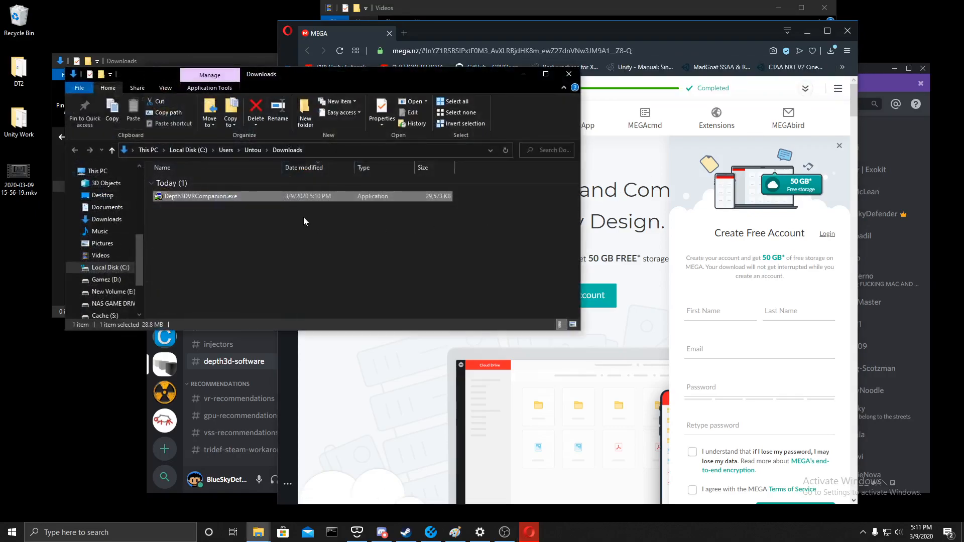
mouse_move(249, 217)
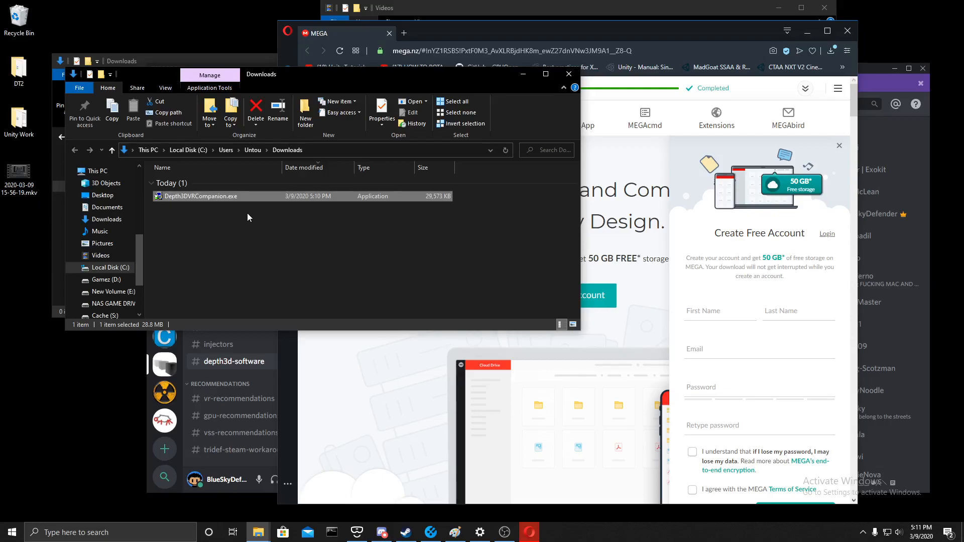
mouse_move(190, 234)
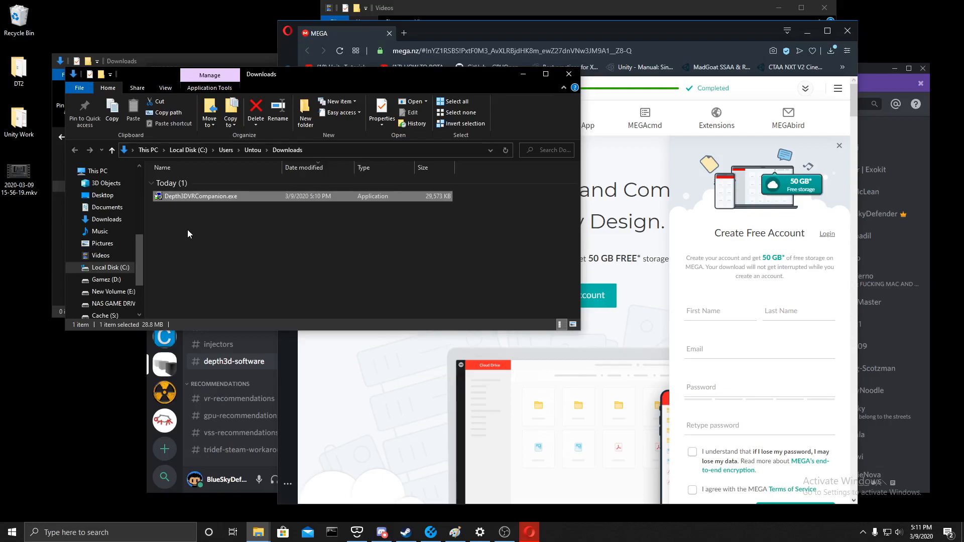
mouse_move(295, 239)
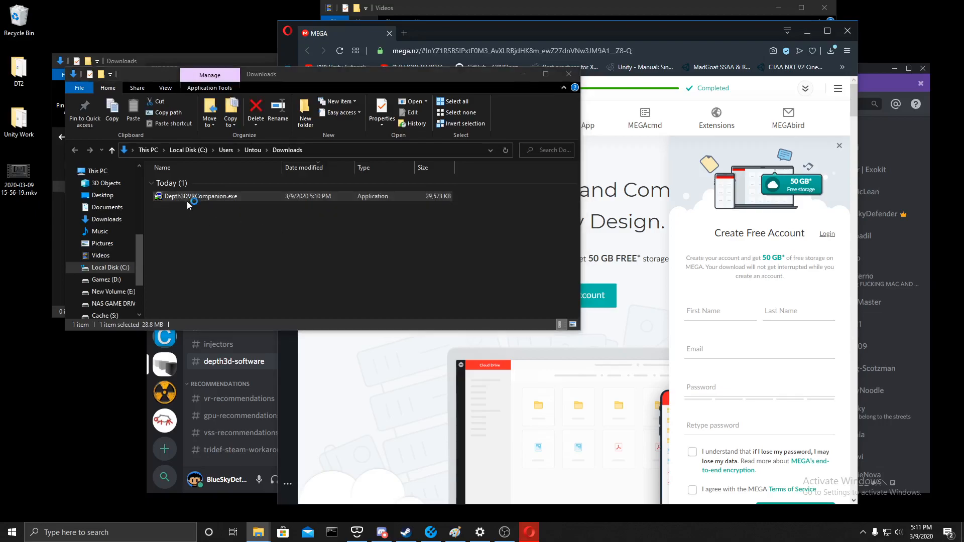
Launch Depth3DVRCompanion.exe from Downloads past the SmartScreen warning.
double_click(201, 196)
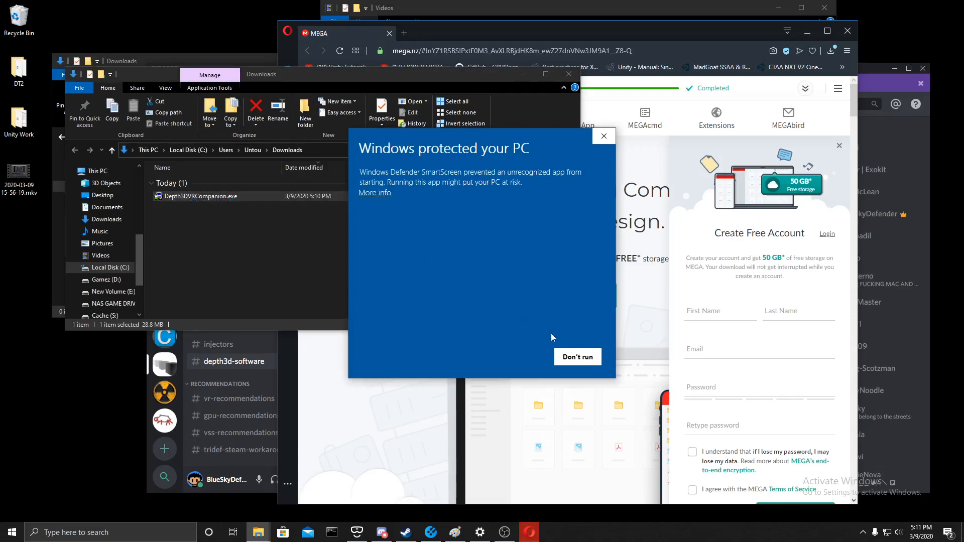
mouse_move(361, 148)
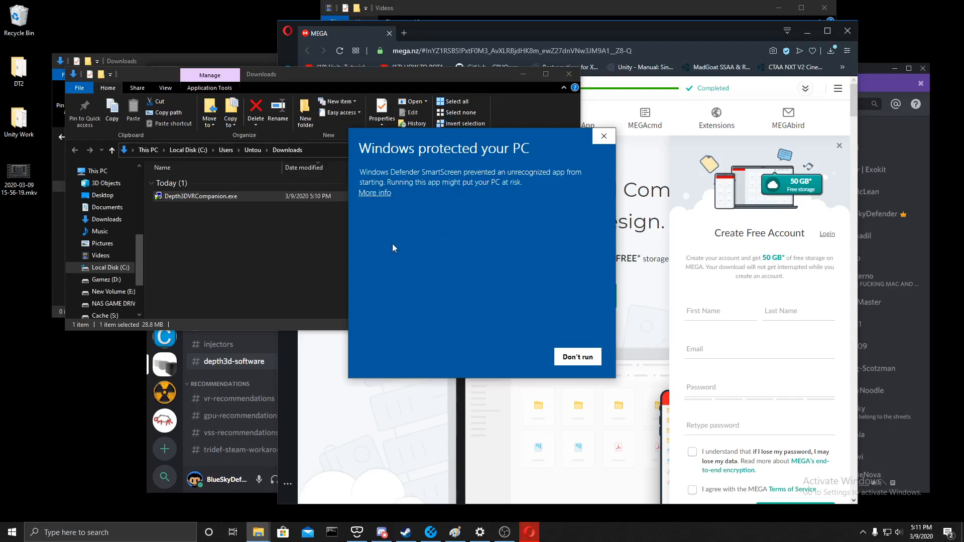
mouse_move(415, 202)
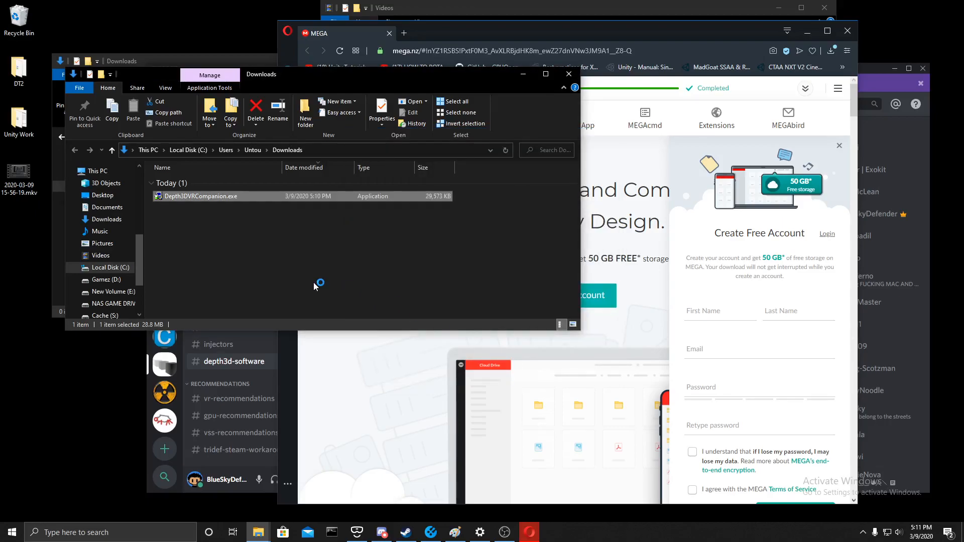
double_click(199, 196)
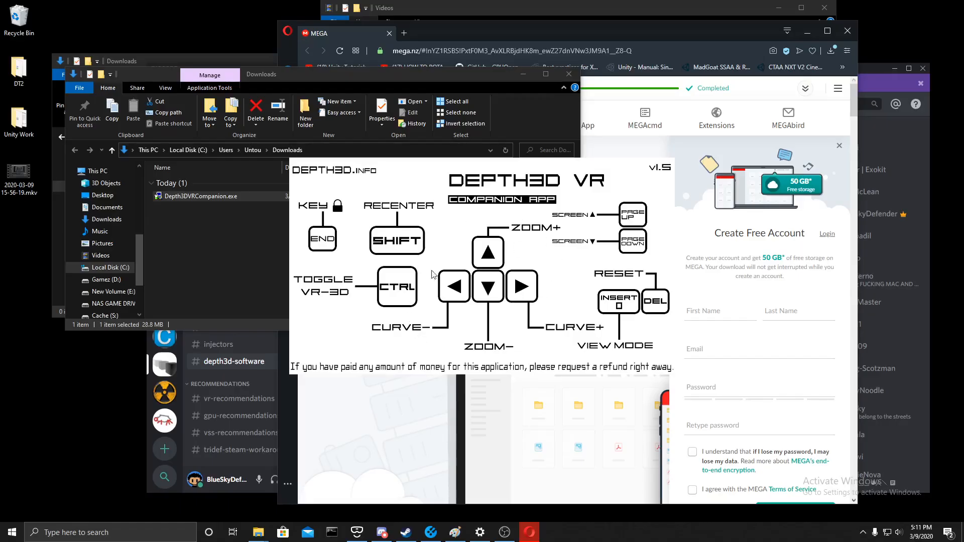
Install Companion App to the default Program Files (x86) folder, accepting the licence, and finish the wizard.
double_click(198, 196)
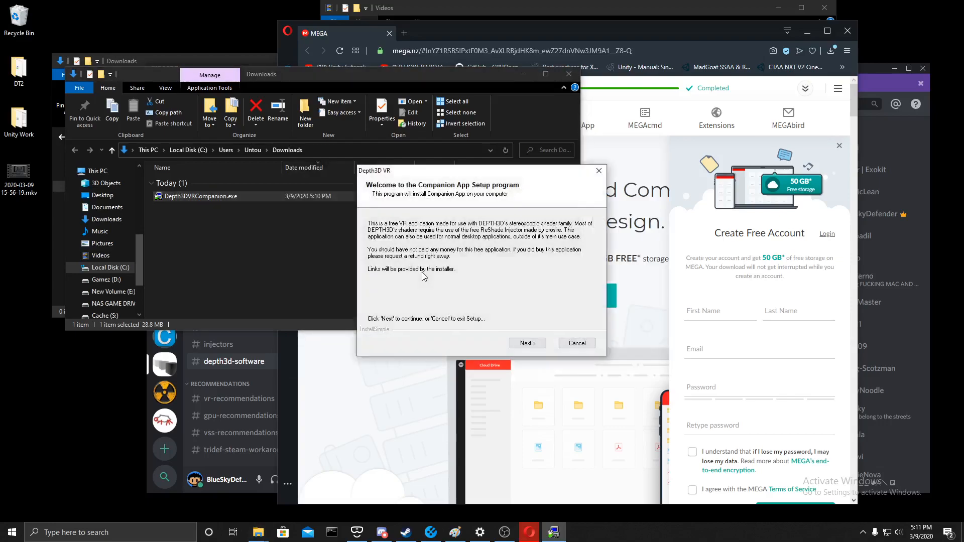
mouse_move(513, 307)
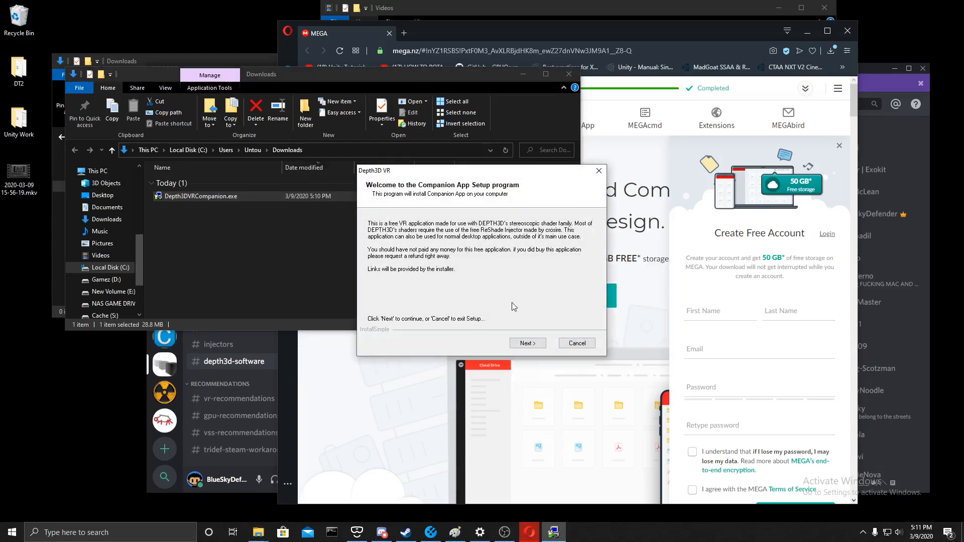
mouse_move(561, 267)
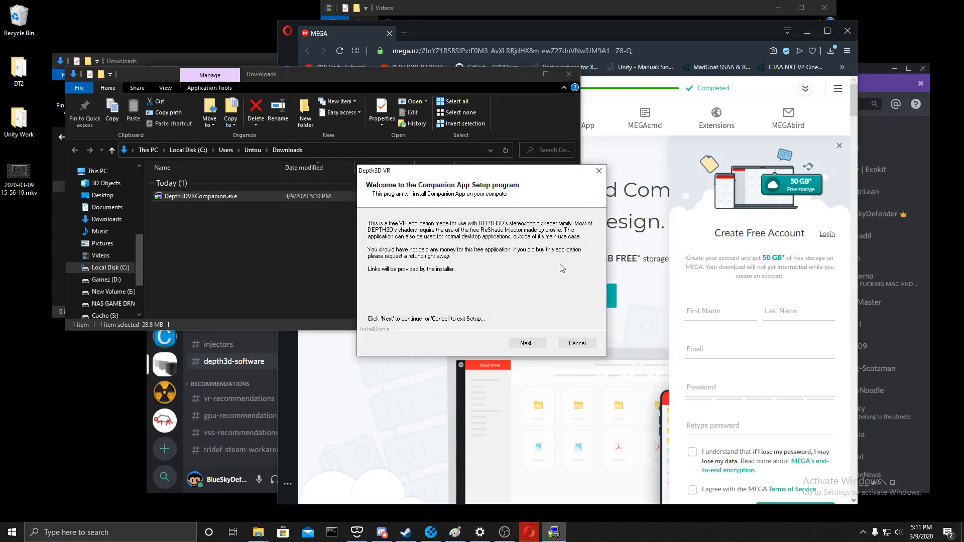
mouse_move(513, 292)
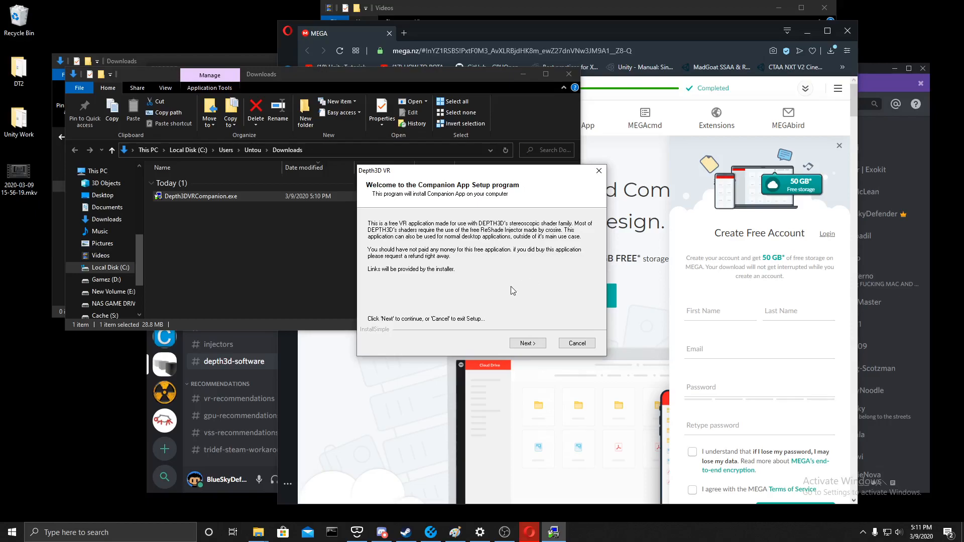
mouse_move(527, 328)
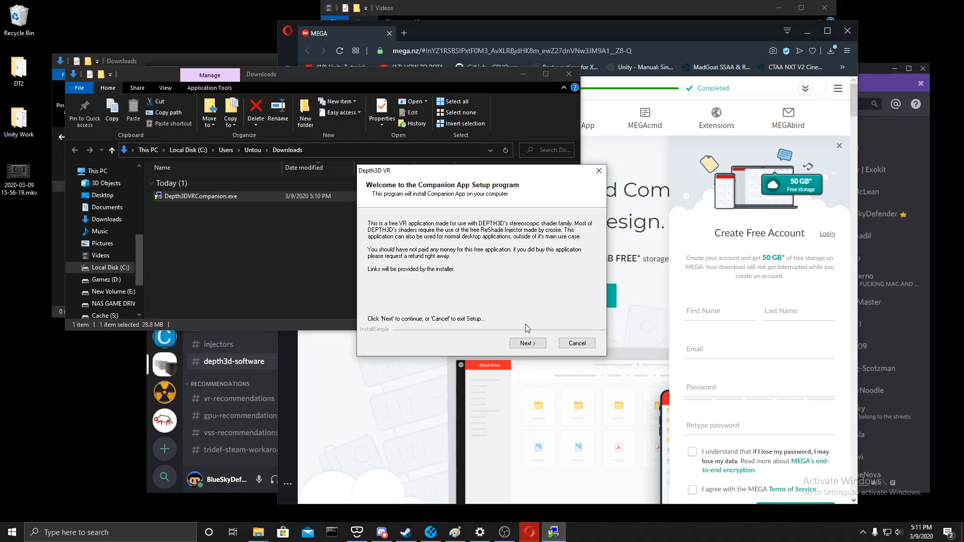
mouse_move(463, 261)
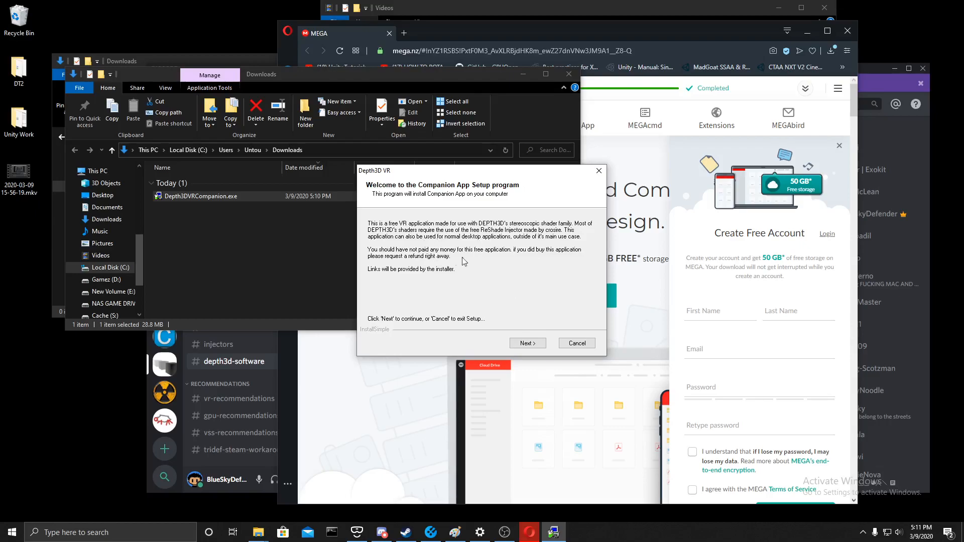
click(526, 342)
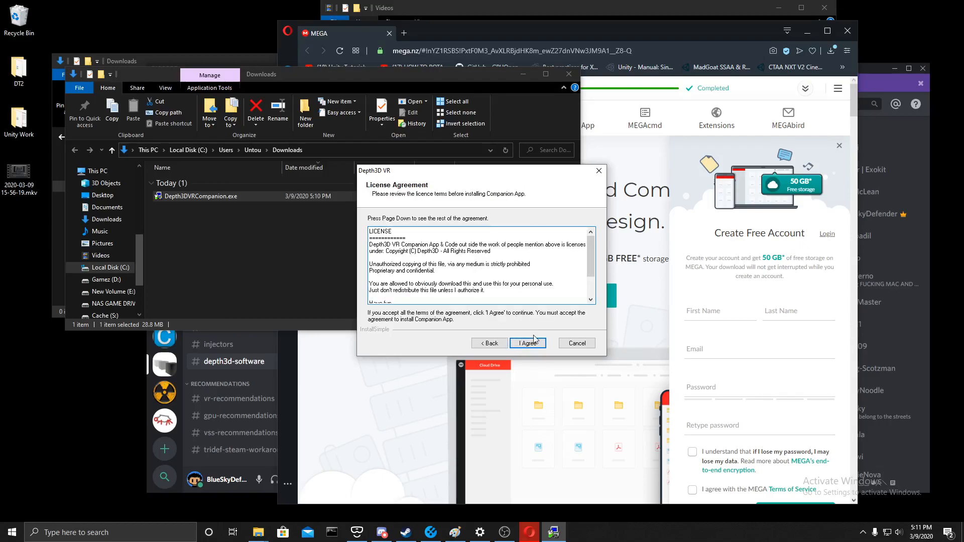
click(527, 343)
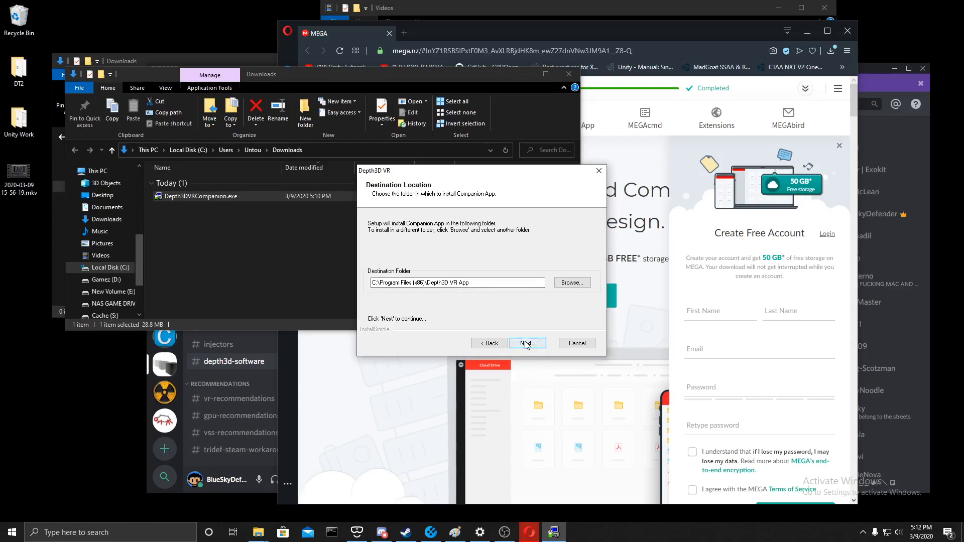
click(526, 343)
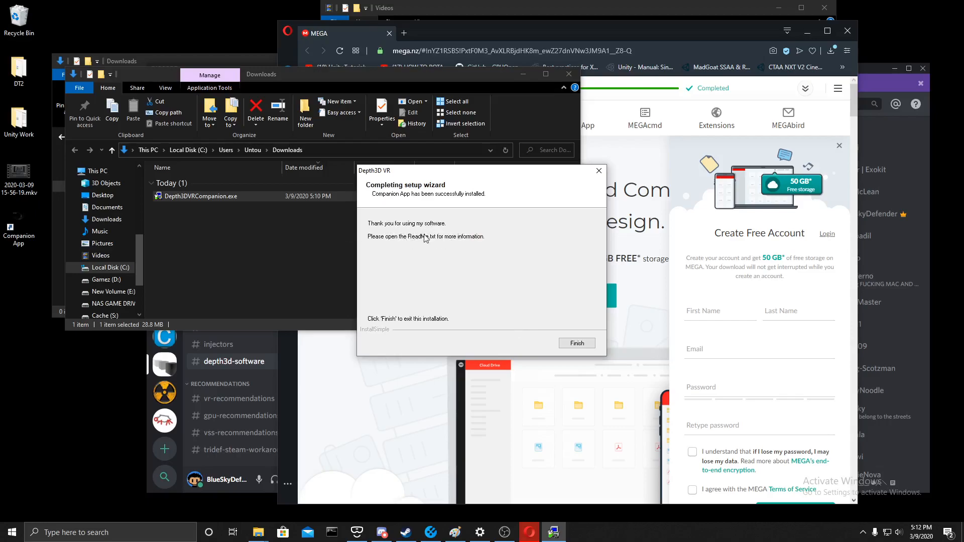
mouse_move(590, 334)
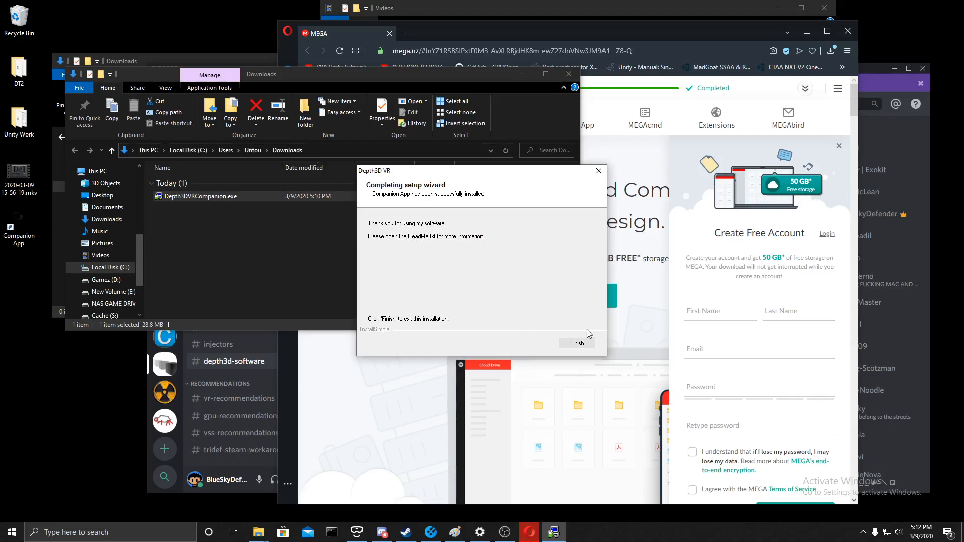
click(575, 343)
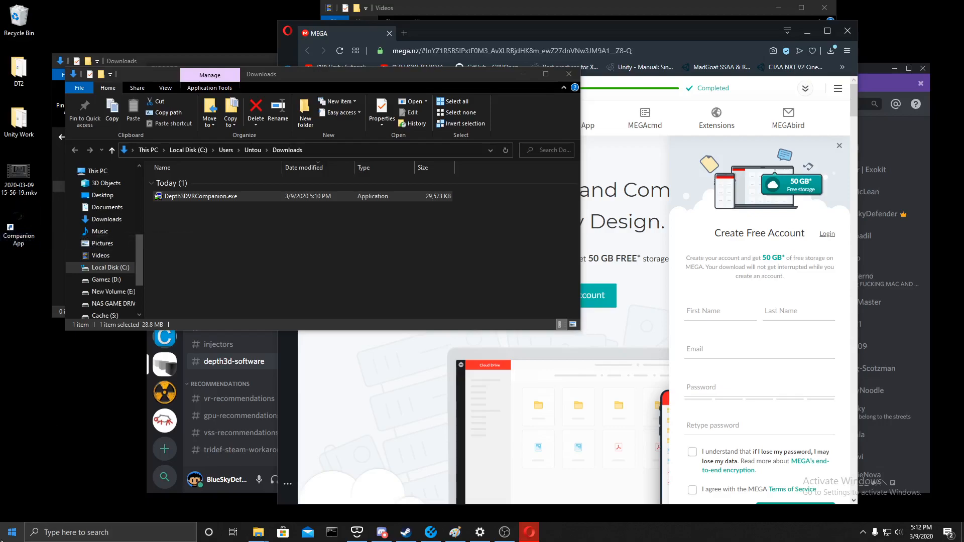
Show the Start Menu's full program list with the new Depth3D Apps folder.
click(10, 532)
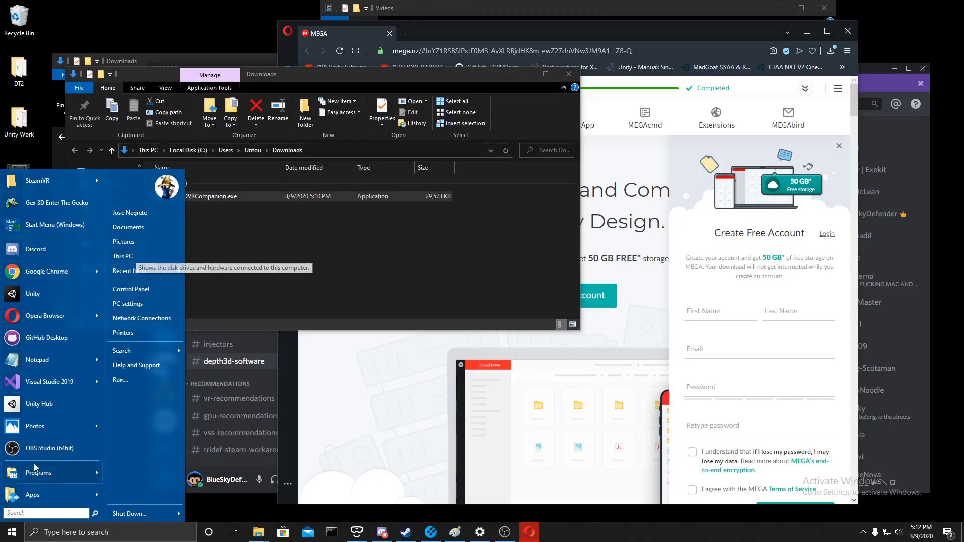
click(39, 472)
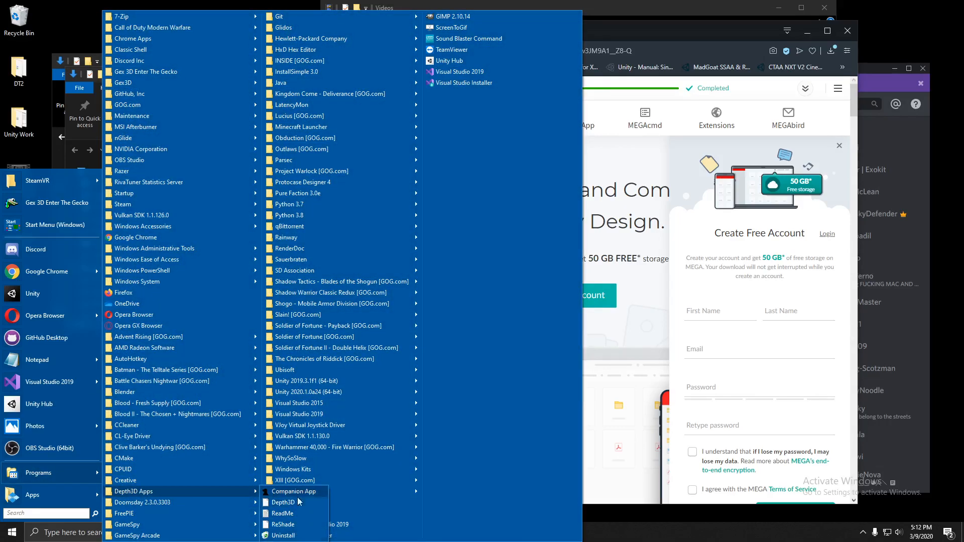
mouse_move(295, 491)
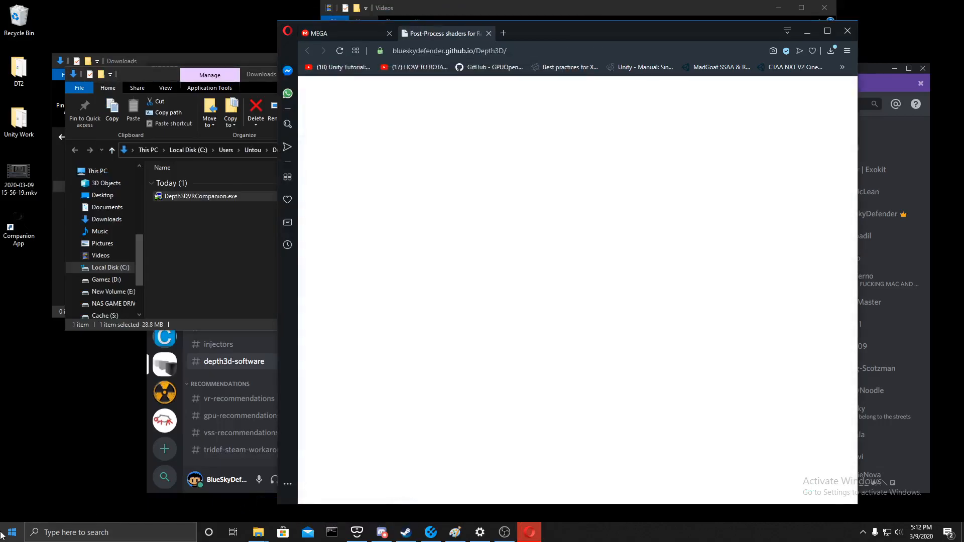
Reach the ReShade website from the Depth3D Apps shortcut and close the MEGA tab.
click(9, 532)
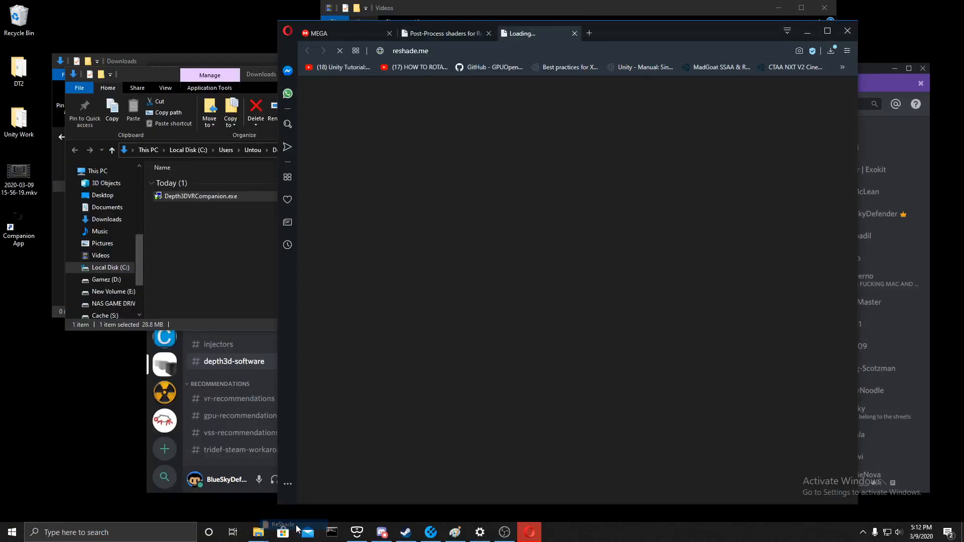
click(10, 532)
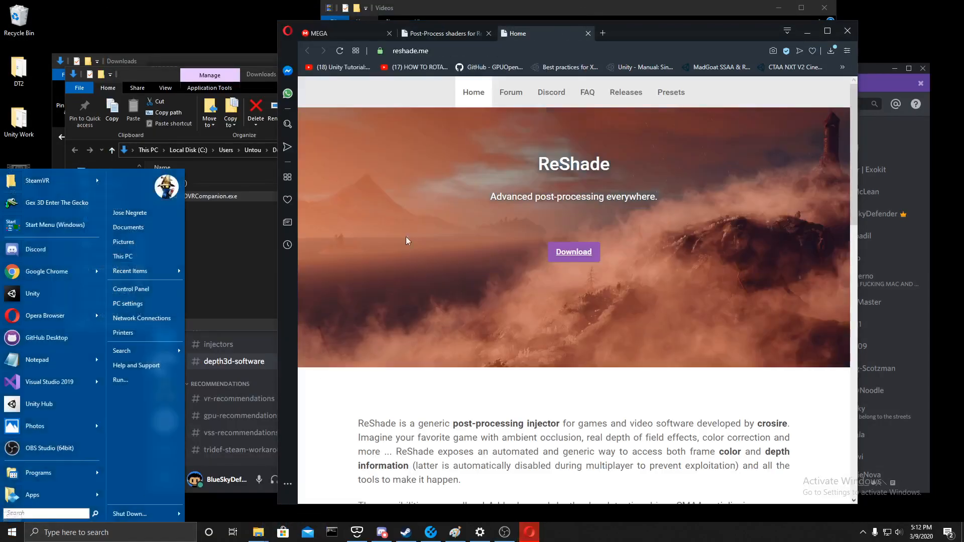
click(389, 33)
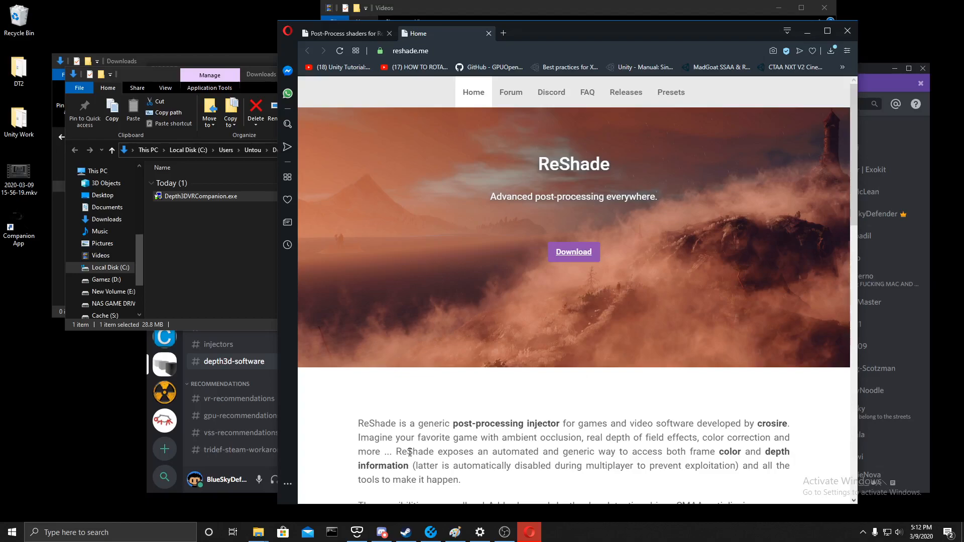
mouse_move(552, 420)
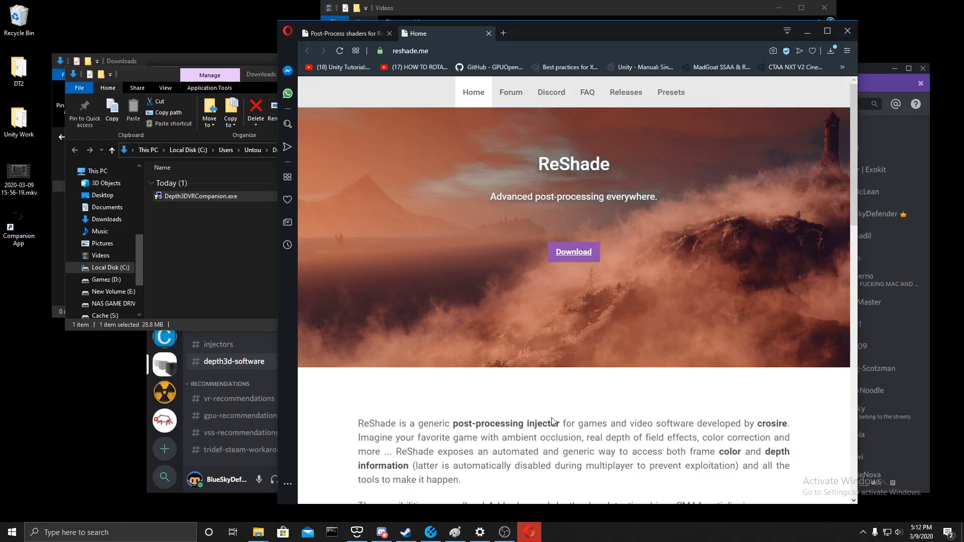
Download ReShade_Setup_4.5.4.exe and save it into Downloads.
scroll(down, 3)
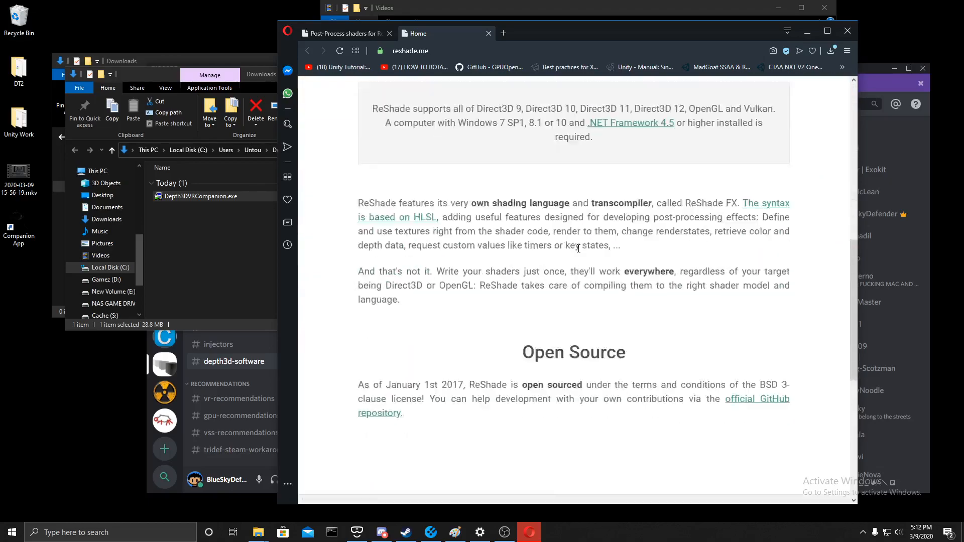
click(572, 360)
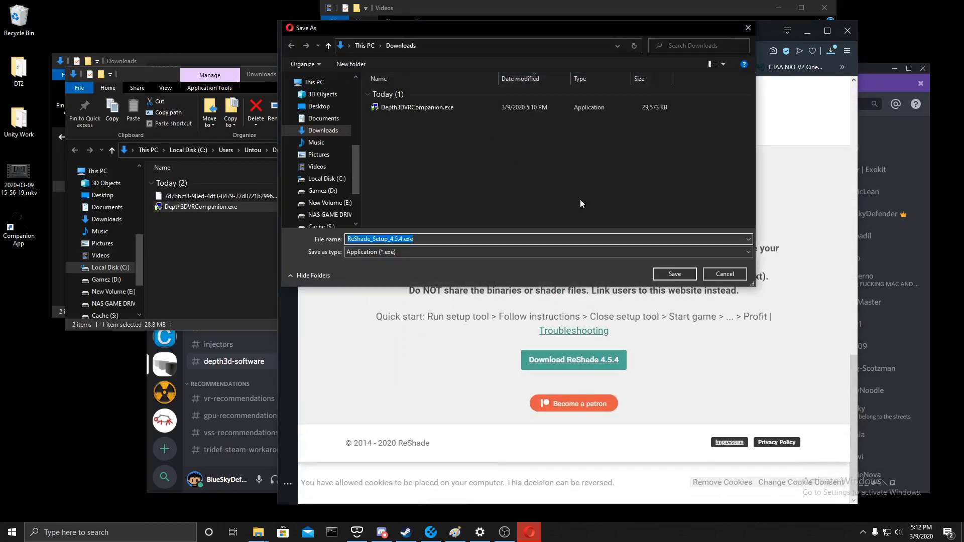
click(673, 274)
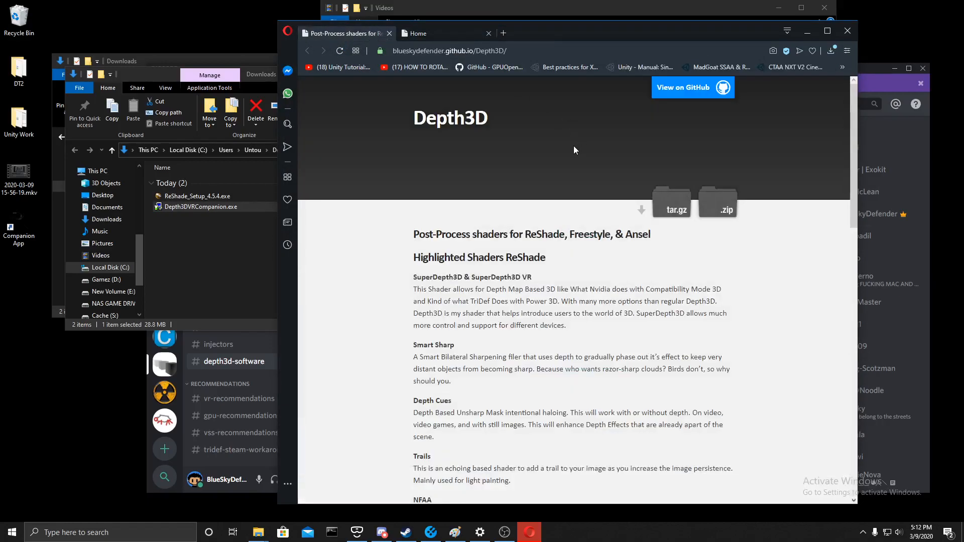
Download the Depth3D shader zip (BlueSkyDefender-Depth3D-8aedb12.zip) into Downloads.
click(716, 202)
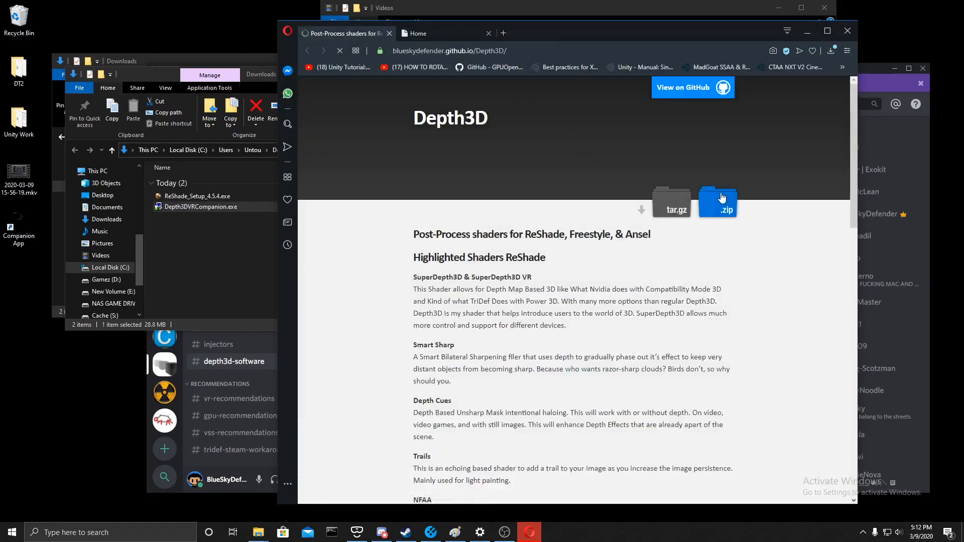
click(717, 201)
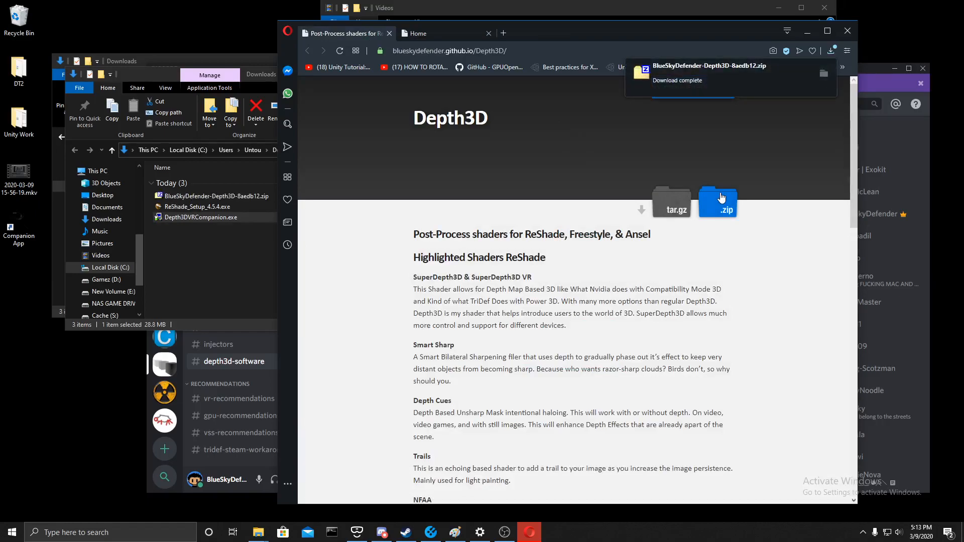